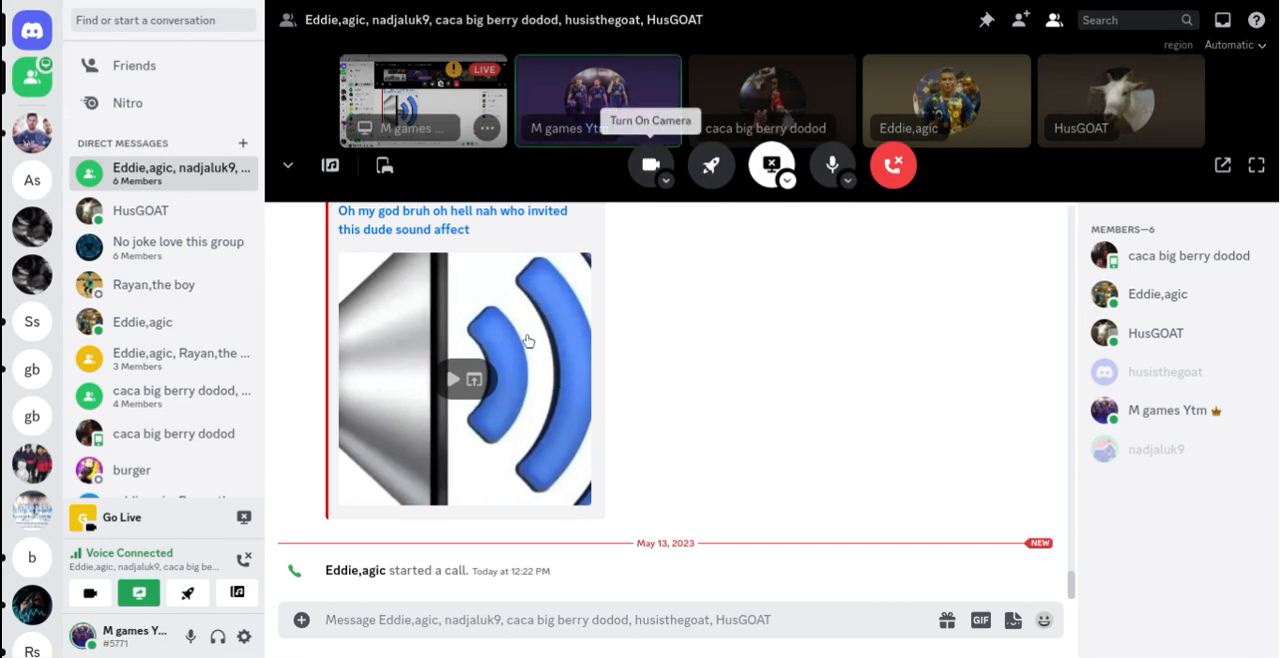
Step: Launch Poppy Playtime from the ChromeOS app list and reach its title menu
left_click(20, 636)
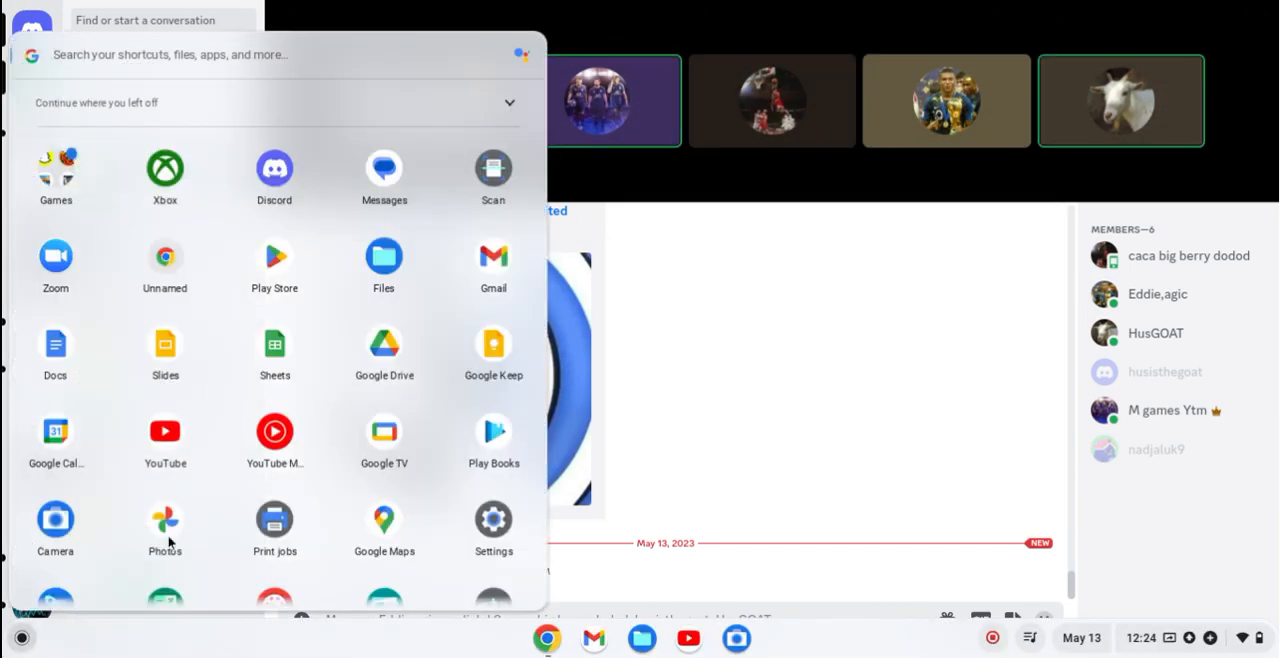
left_click(56, 168)
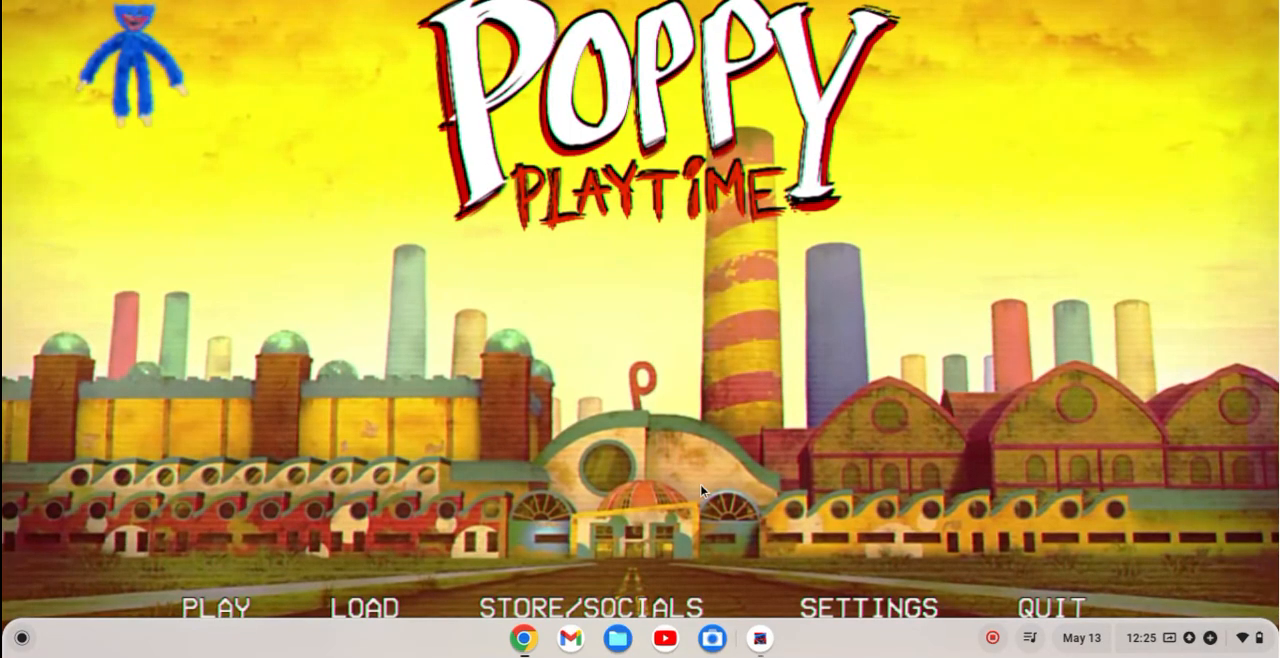
Step: Start the game from the main menu and accept loading the last autosave
left_click(592, 608)
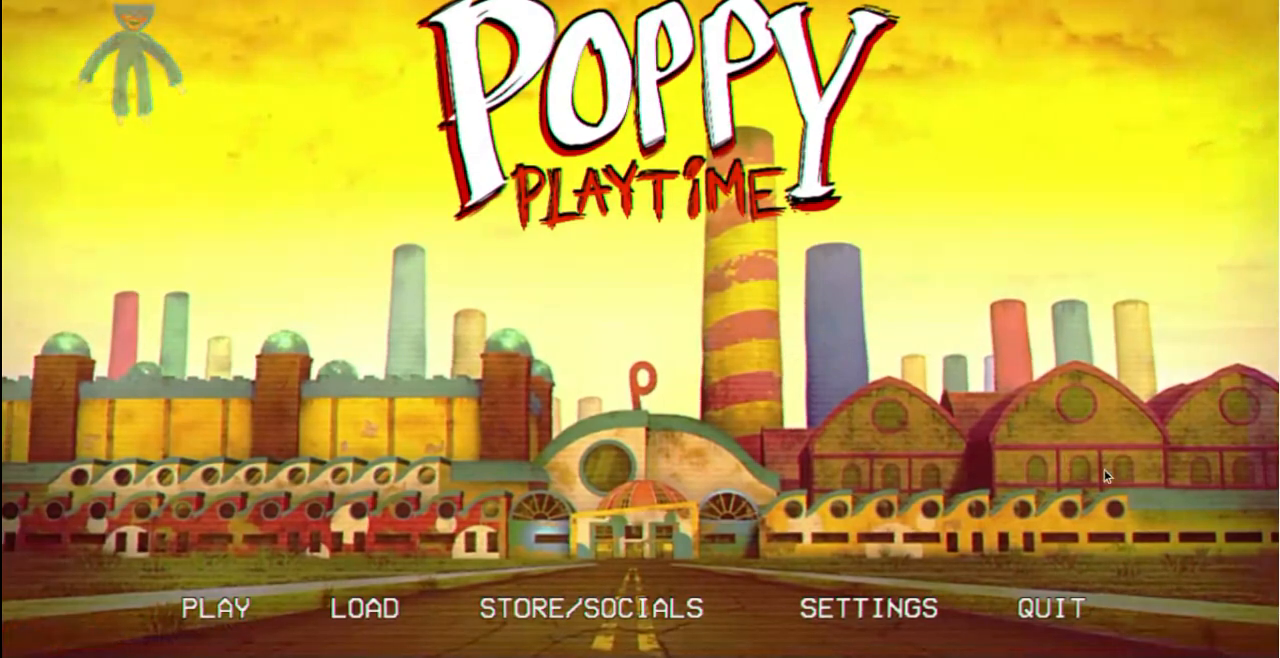
mouse_move(522, 638)
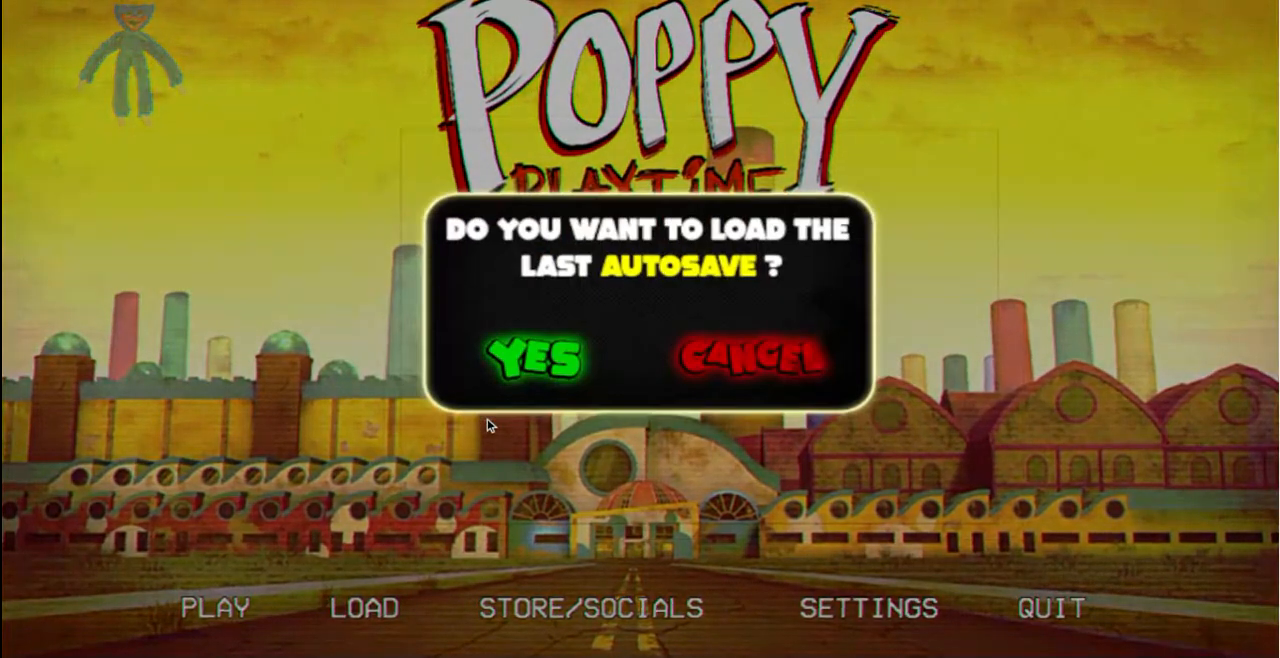
left_click(752, 356)
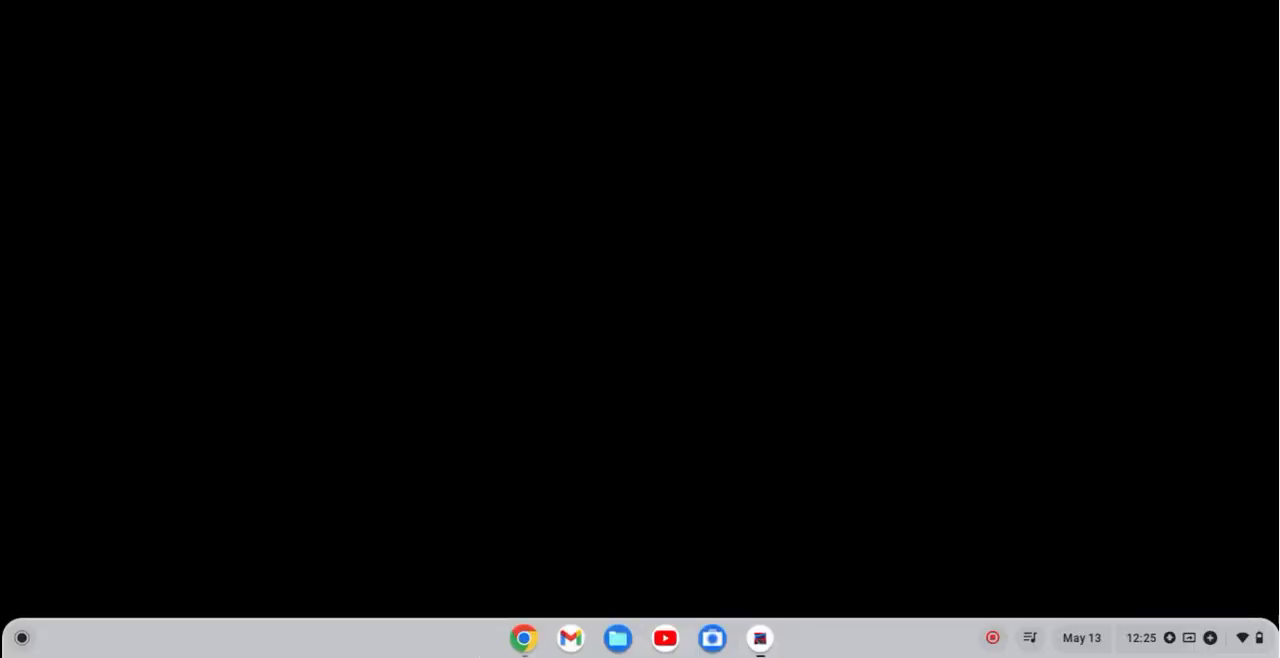
Step: Focus the game window while the autosave loads on the black Loading screen
left_click(760, 638)
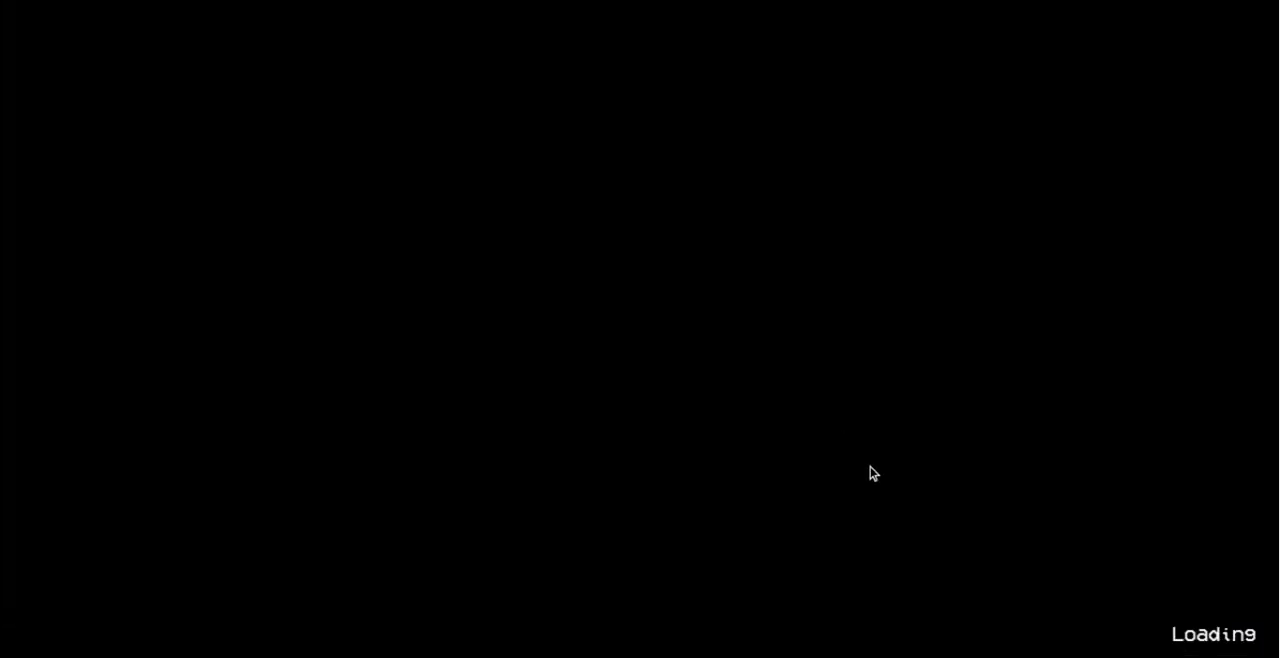
mouse_move(864, 420)
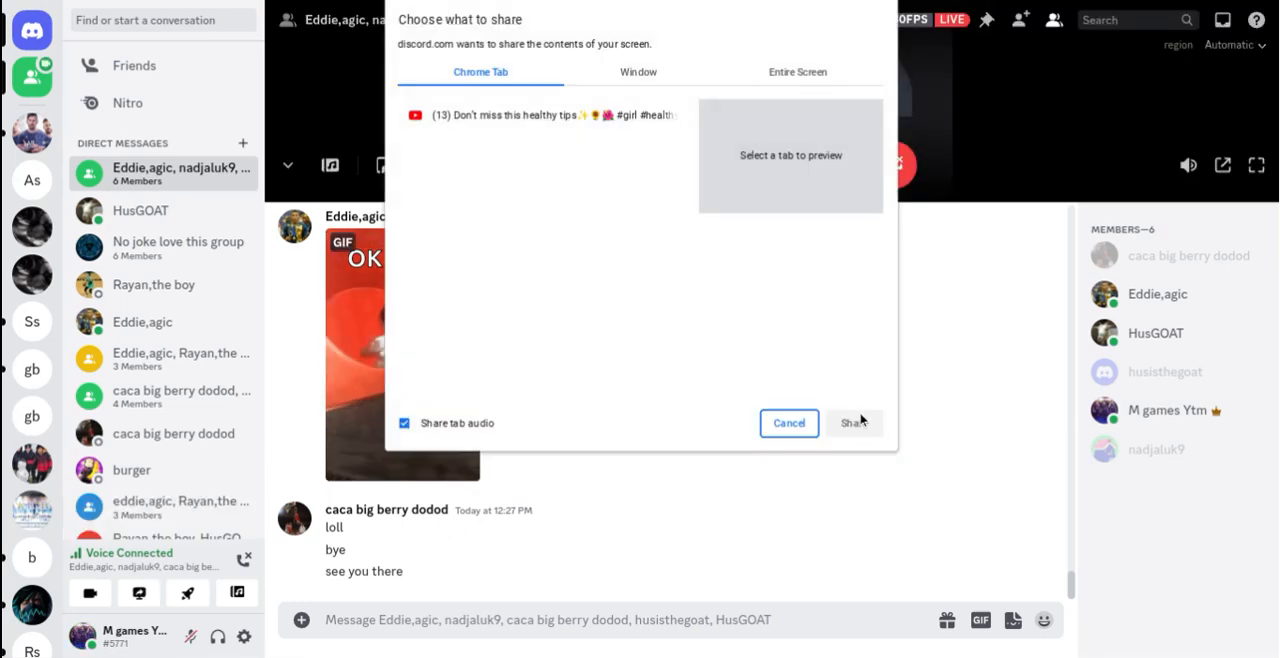
Step: Share the entire screen with the Discord call from the 'Choose what to share' dialog
left_click(796, 72)
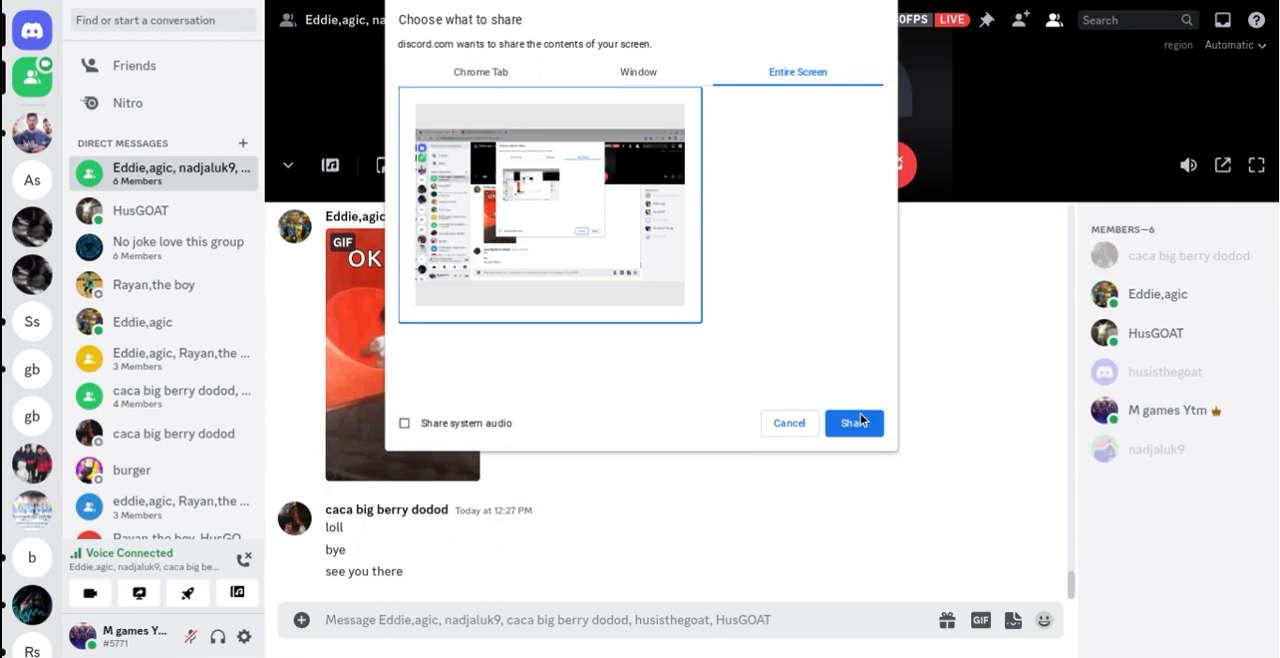
left_click(854, 422)
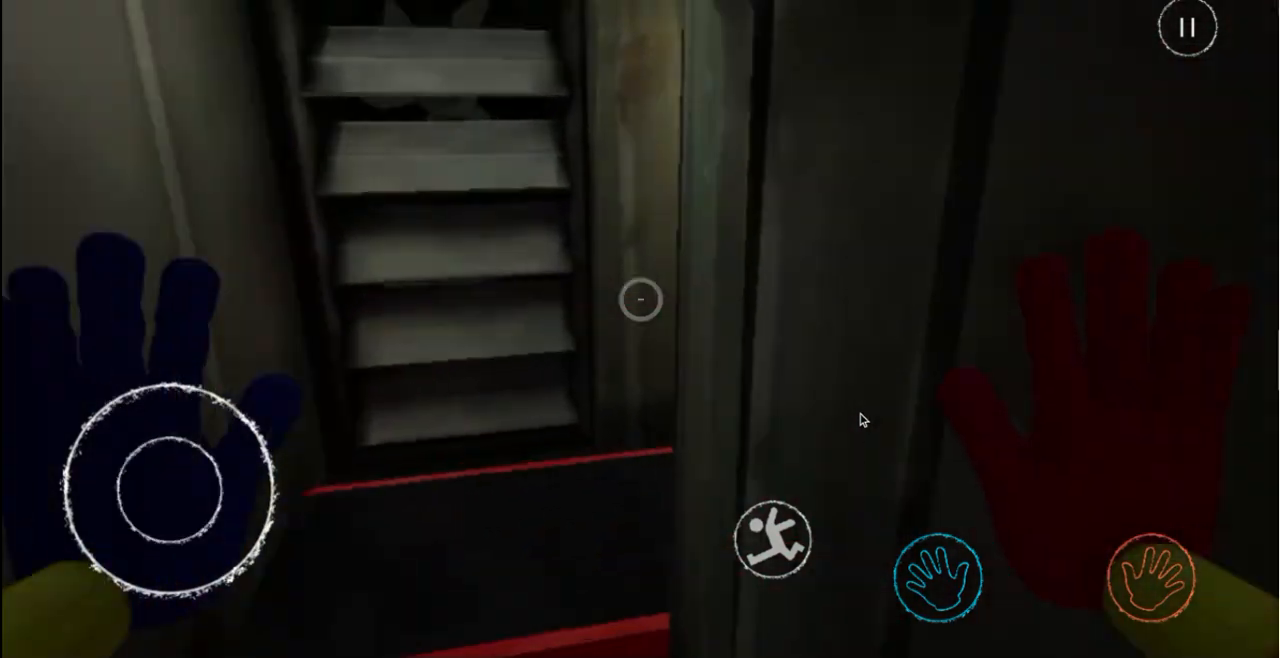
Step: Walk through the factory level with the on-screen joystick to the dark shelved room
left_click_drag(164, 480, 200, 400)
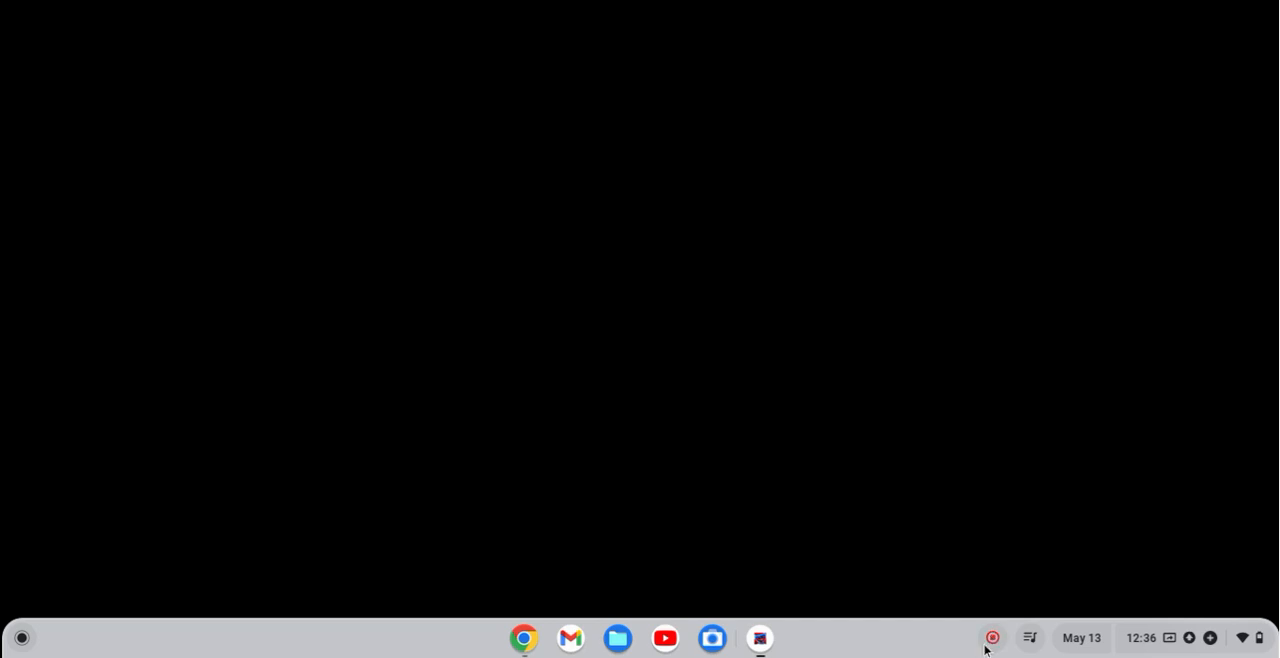
mouse_move(876, 648)
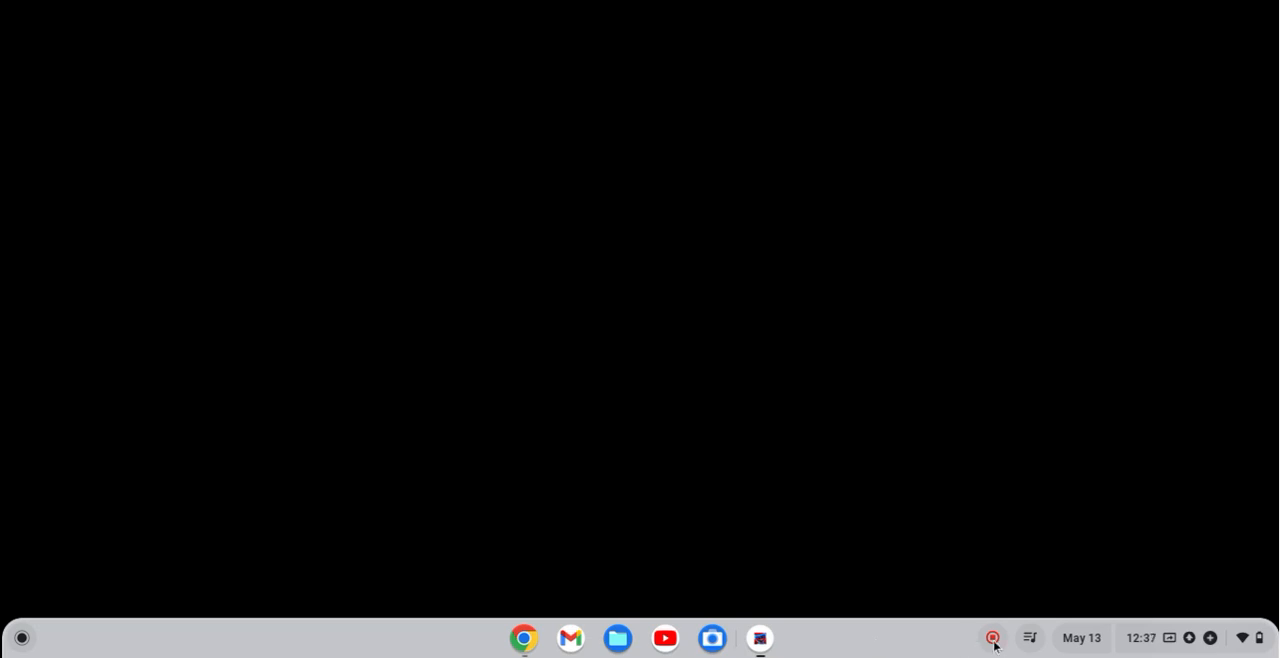
mouse_move(992, 638)
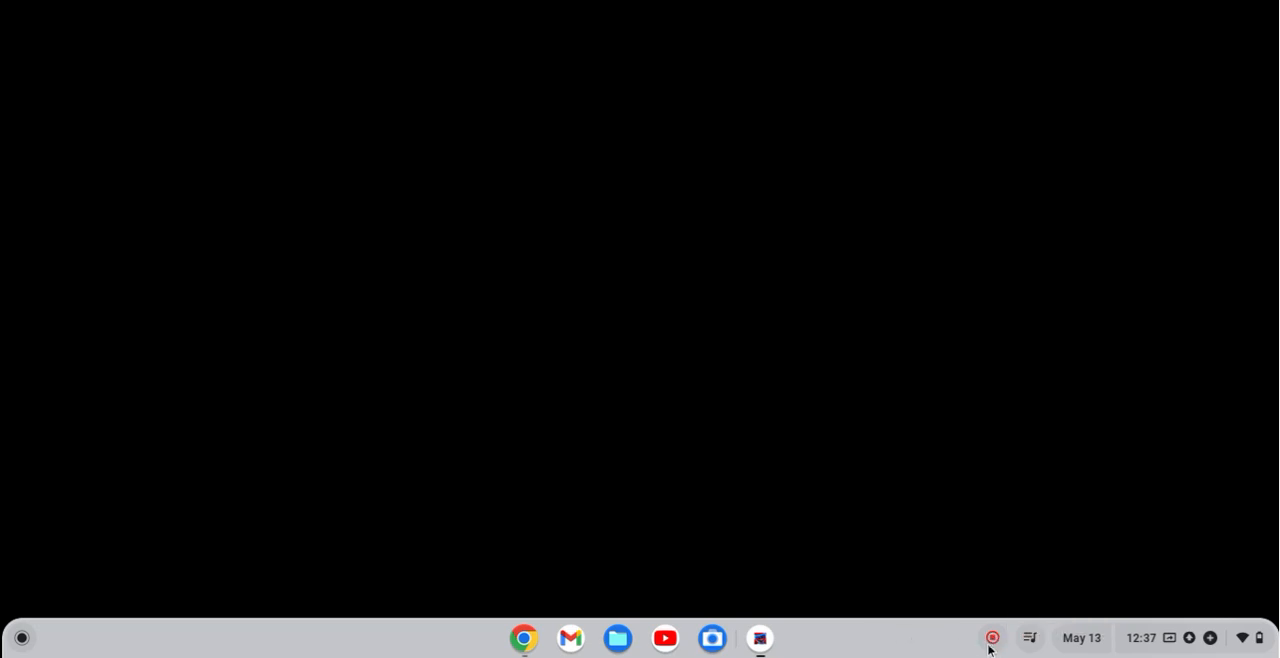
mouse_move(992, 636)
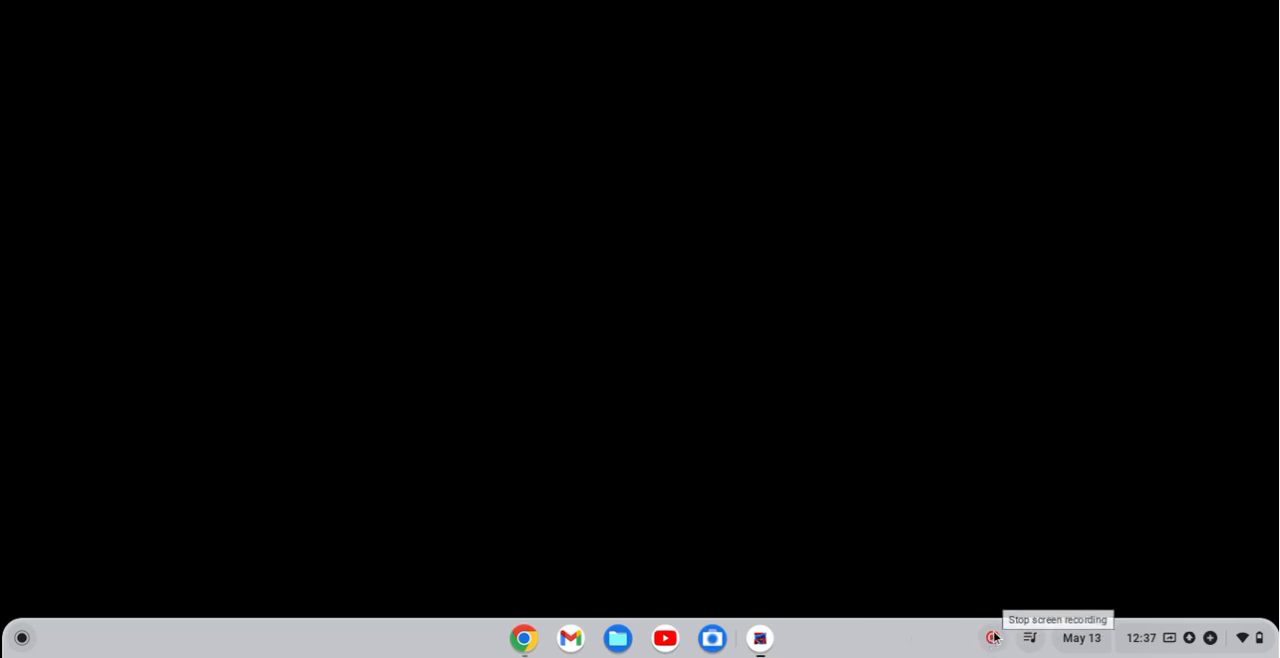